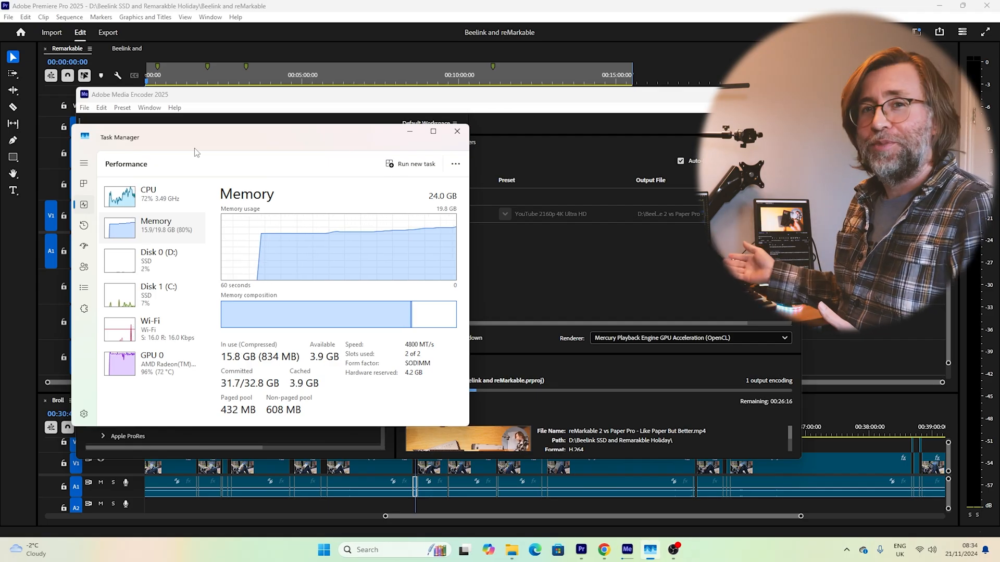
# View the Memory graph, then the Wi-Fi throughput graph in the Performance list
pyautogui.click(683, 550)
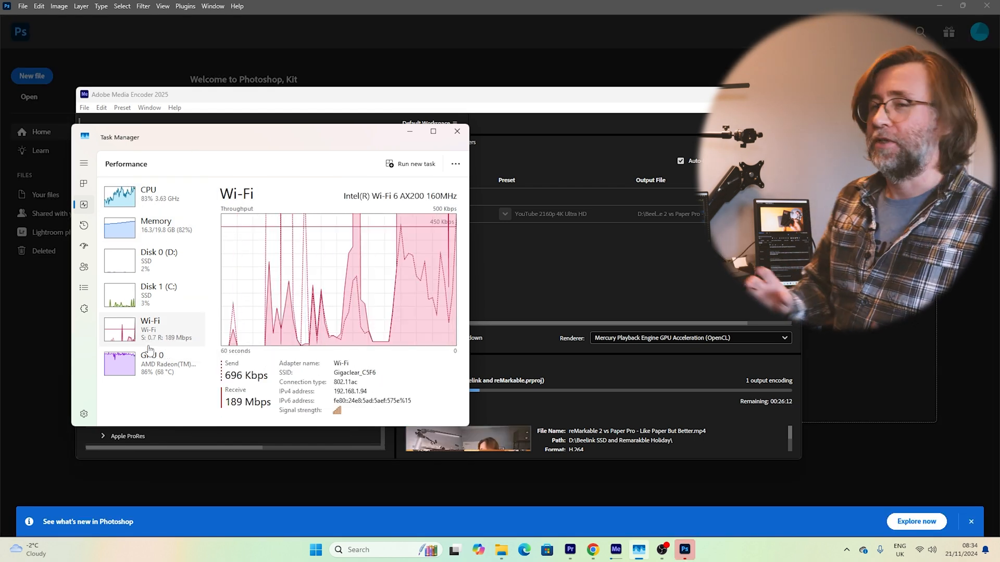
pyautogui.click(152, 362)
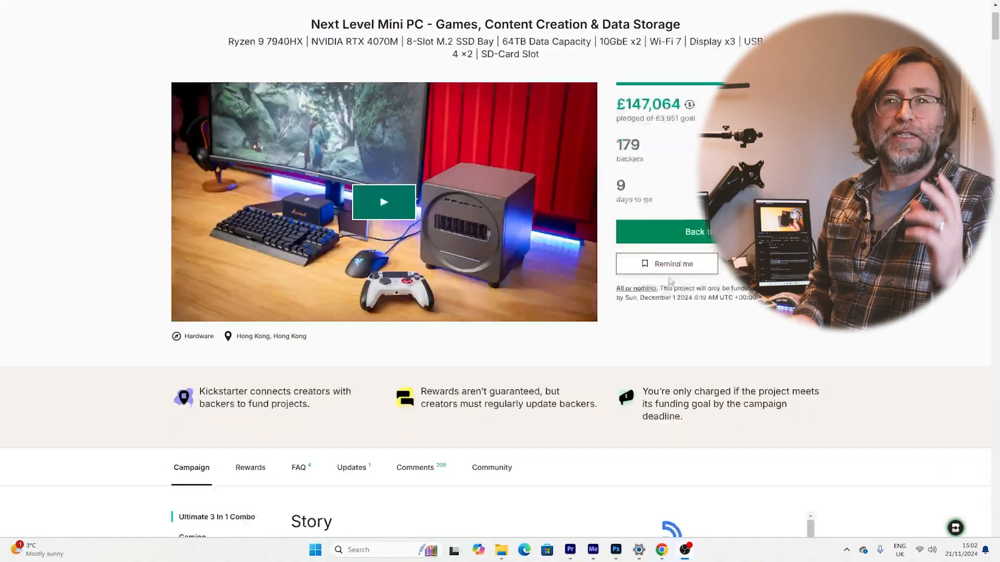
# Scroll past the Gaming section to the Warp Speed 64TB Storage section and its RAID diagrams
pyautogui.scroll(-3)
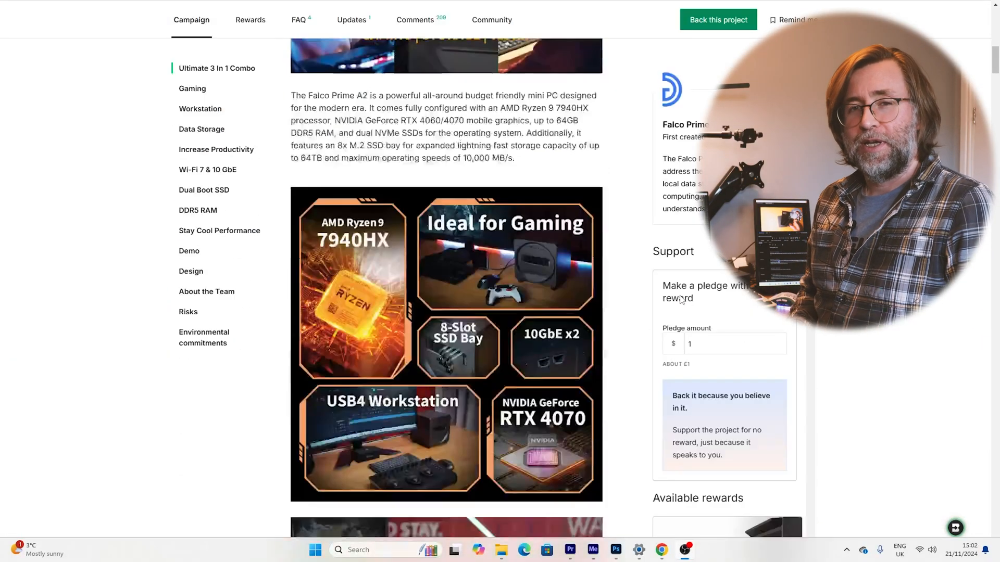
pyautogui.scroll(-3)
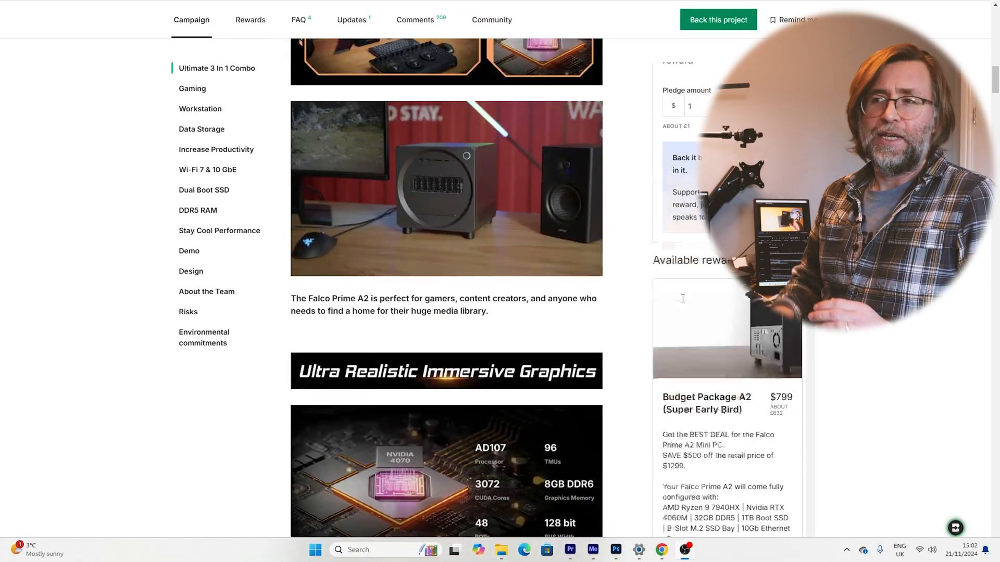
pyautogui.scroll(-3)
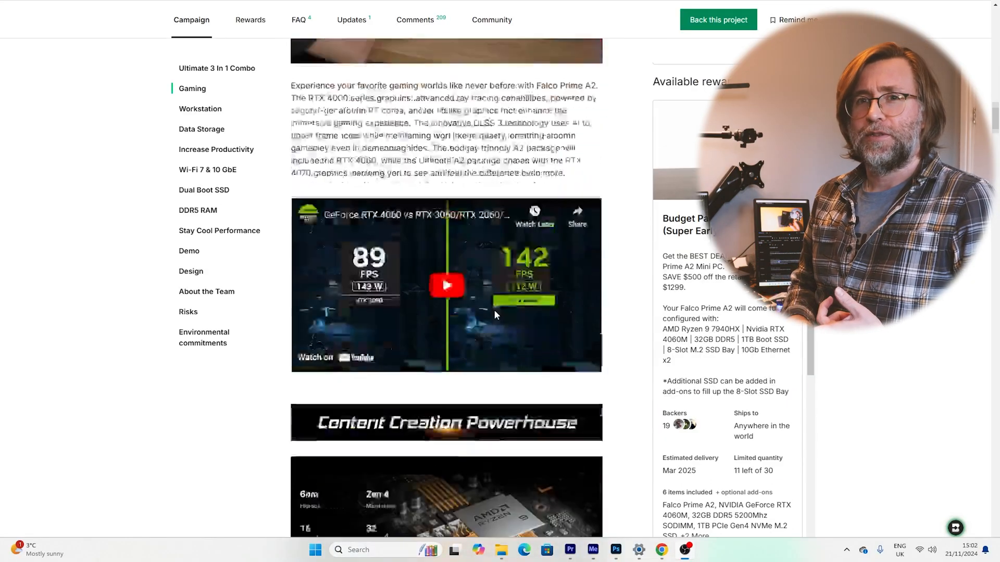
pyautogui.scroll(-3)
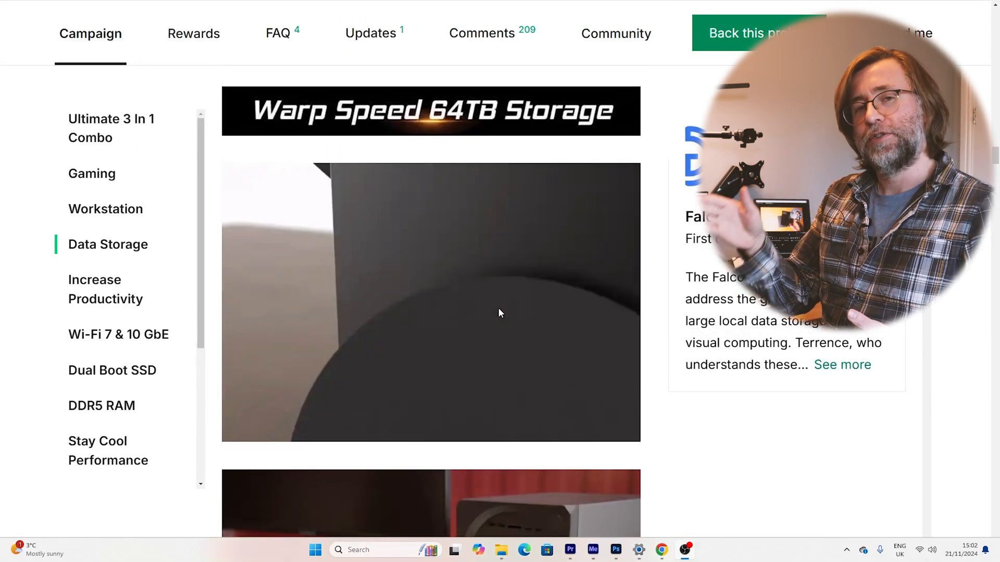
pyautogui.scroll(-3)
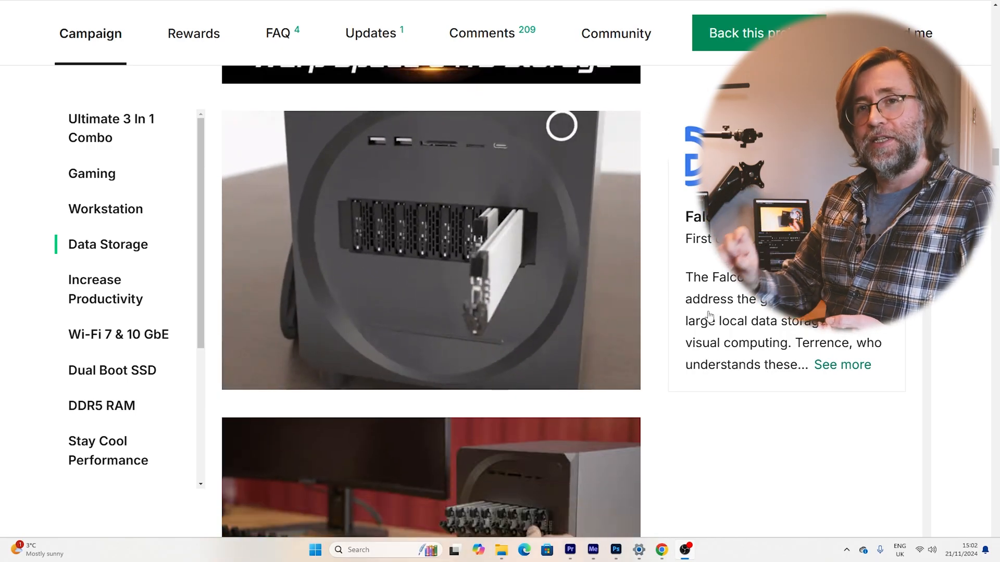
pyautogui.scroll(-3)
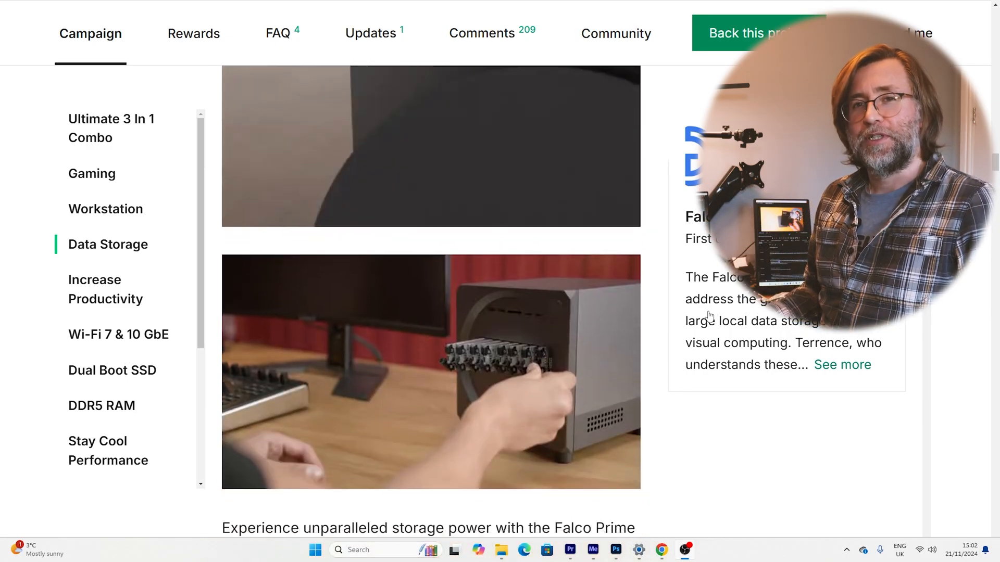
pyautogui.scroll(-3)
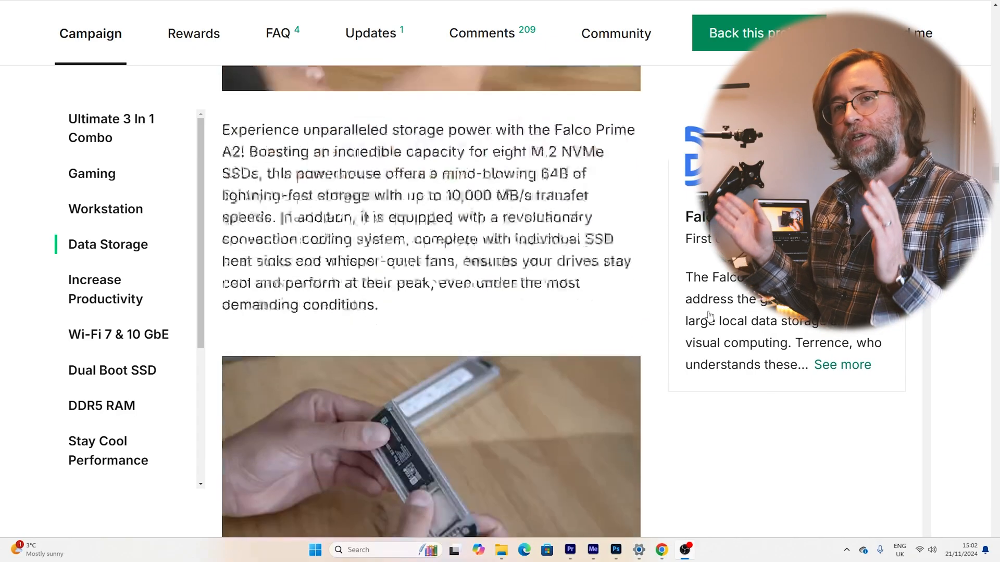
pyautogui.scroll(-3)
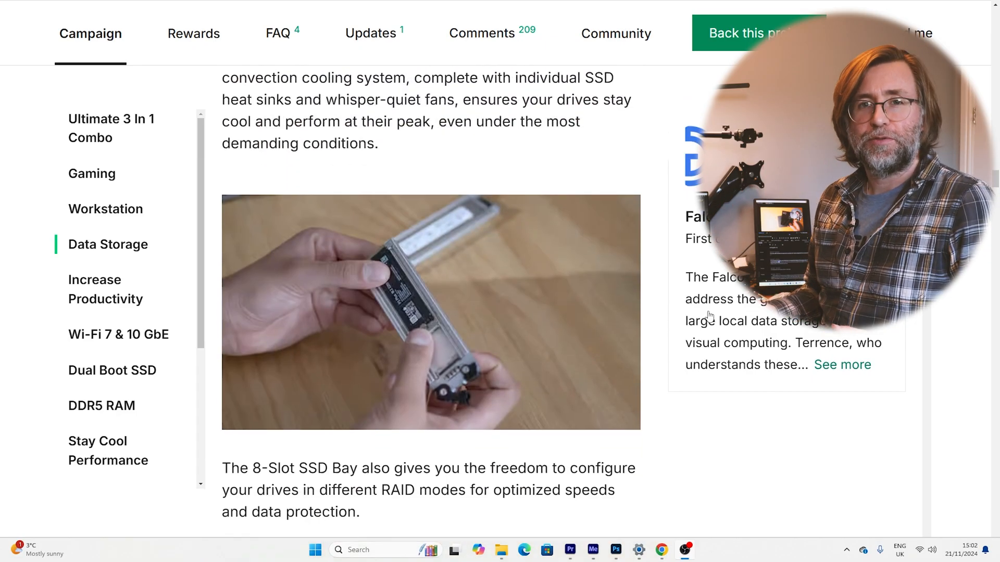
pyautogui.scroll(-3)
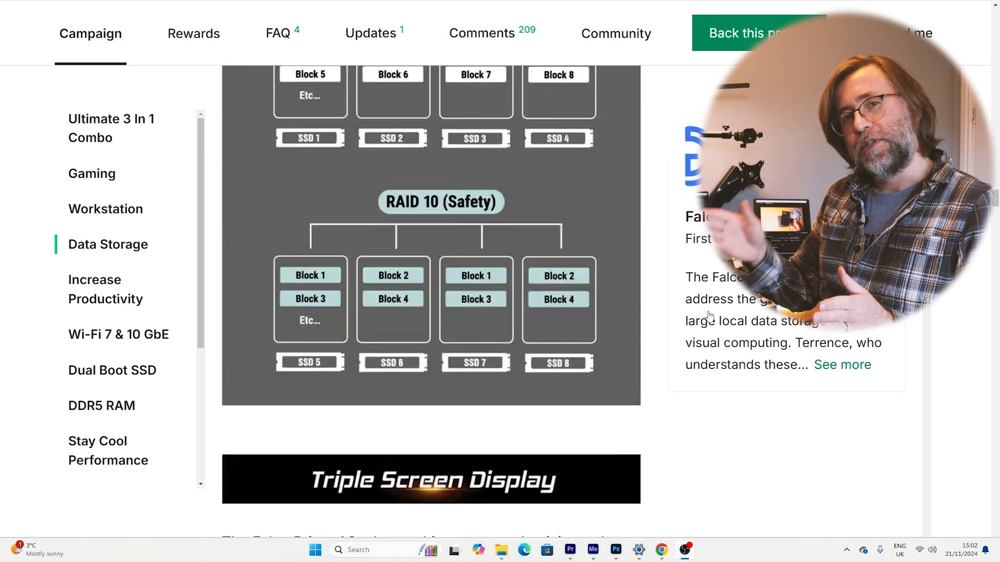